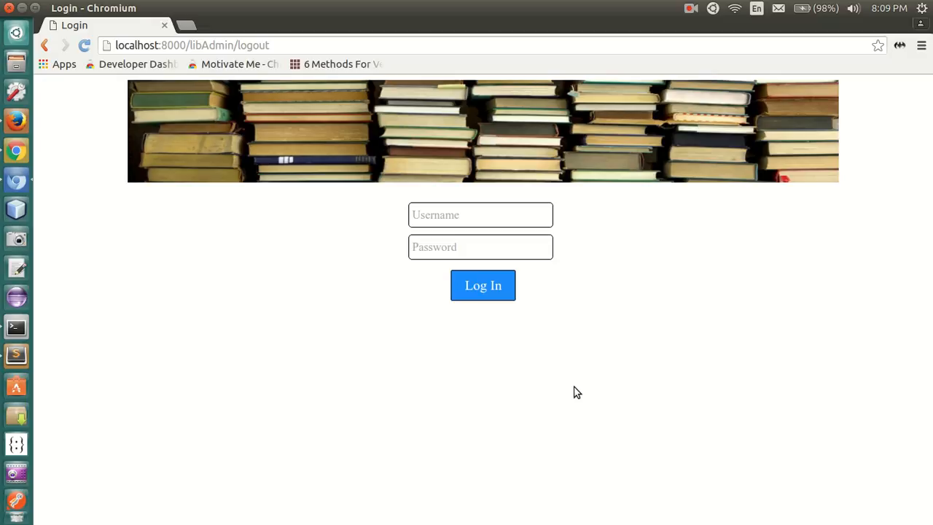
mouse_move(602, 371)
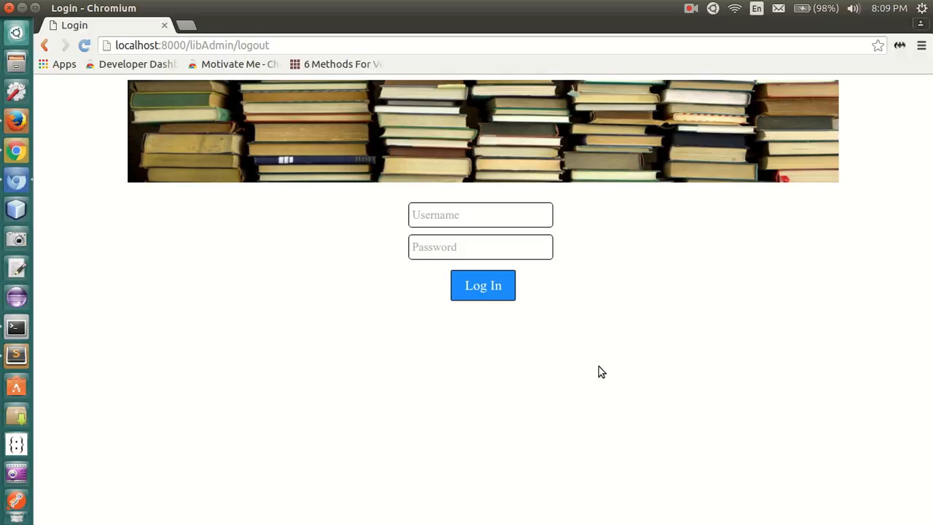
mouse_move(16, 357)
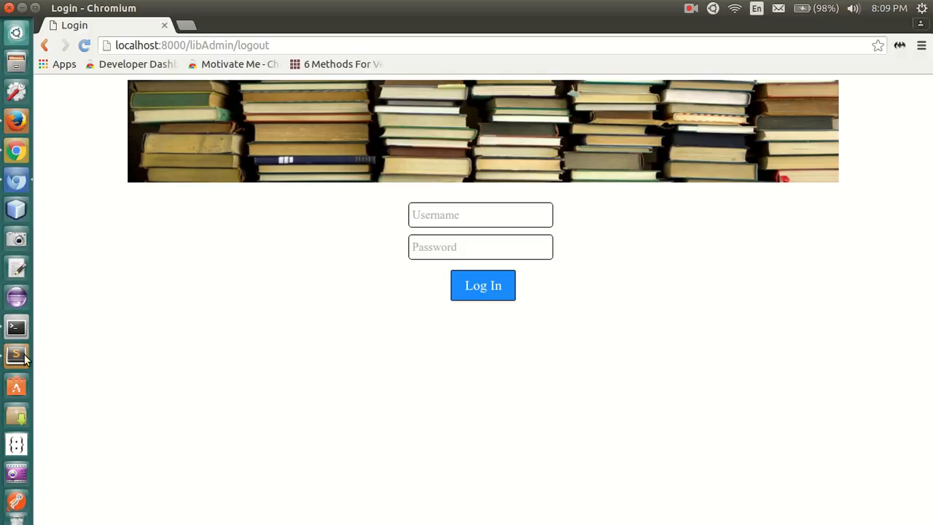
- Bring the terminal showing the Django development server's request log to the front
click(16, 355)
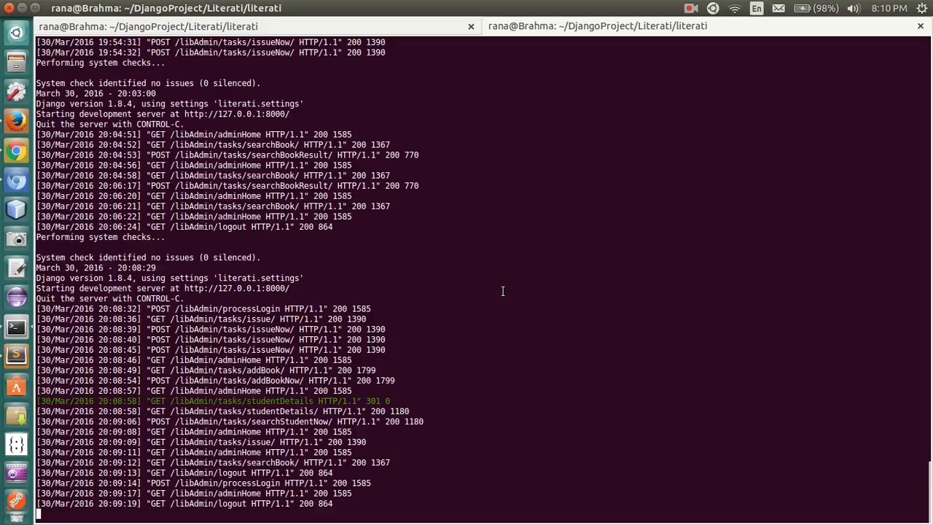
mouse_move(160, 302)
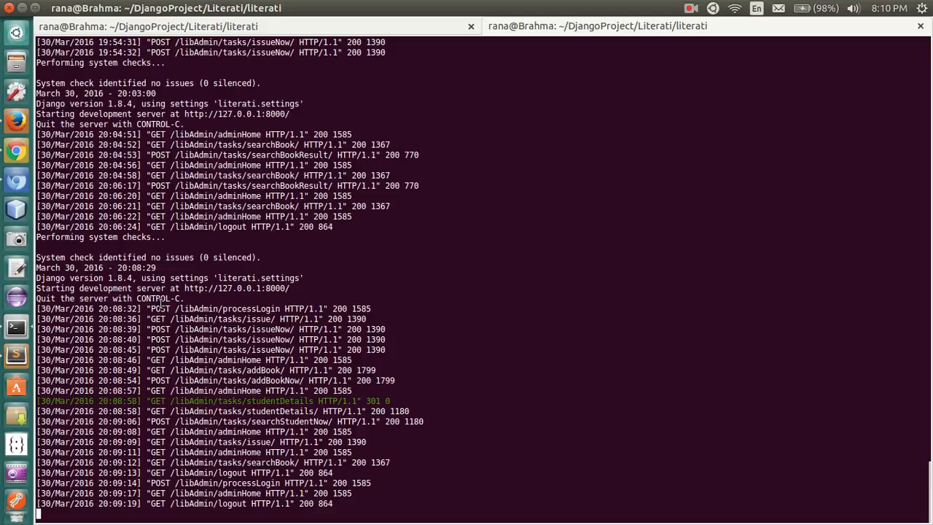
mouse_move(384, 290)
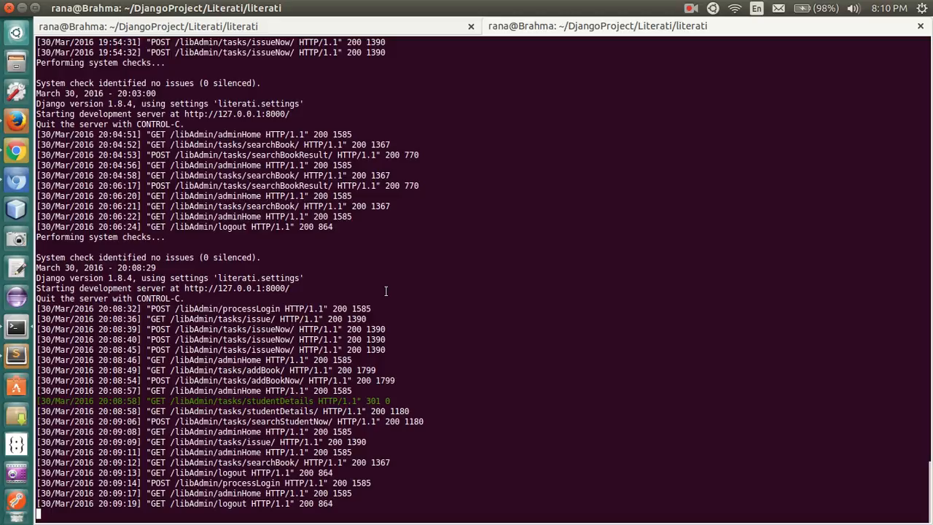
- Stop the old server, clear the screen, then run and stop 'python manage.py runserver 8080'
key(ctrl+c)
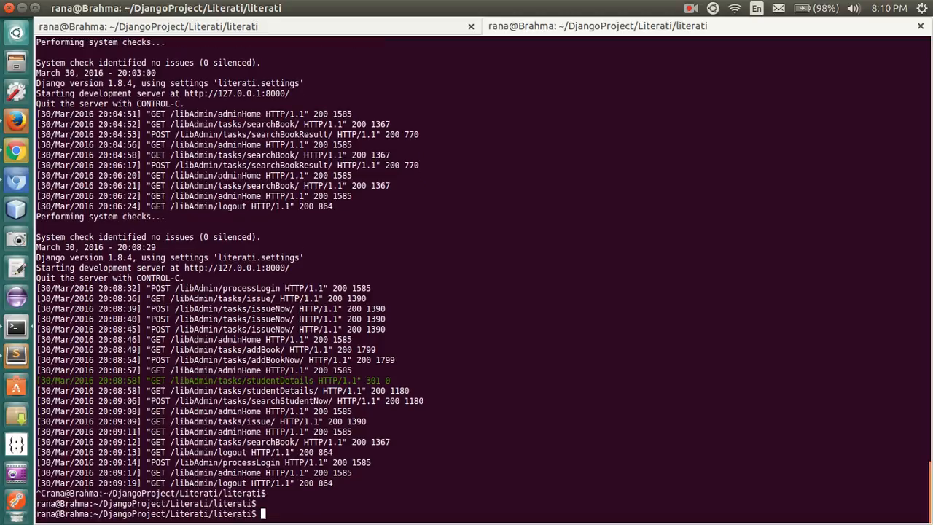
text(clwe)
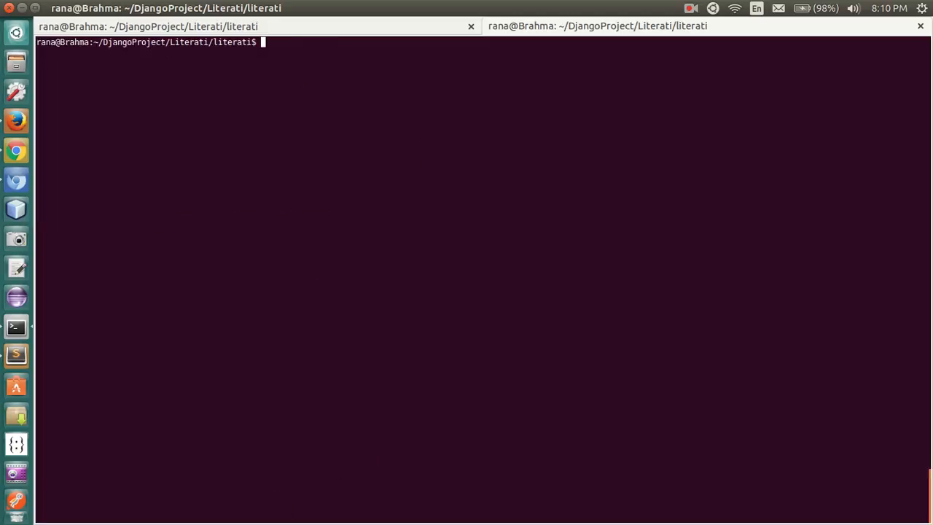
text(pytho)
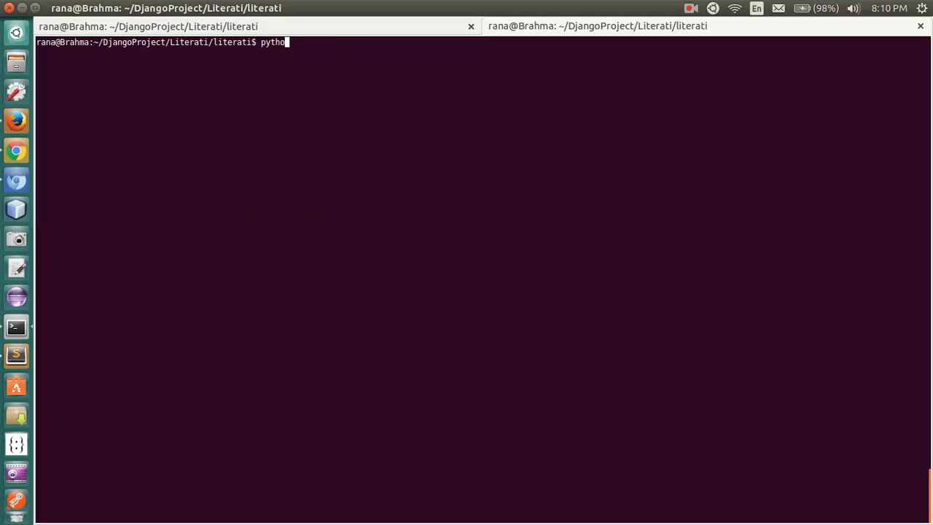
text(manage.py ru)
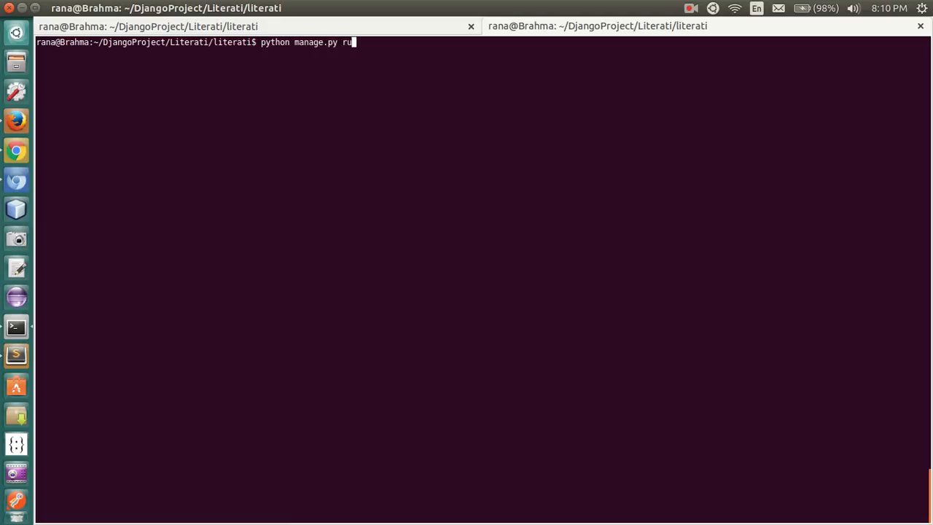
text(nserver)
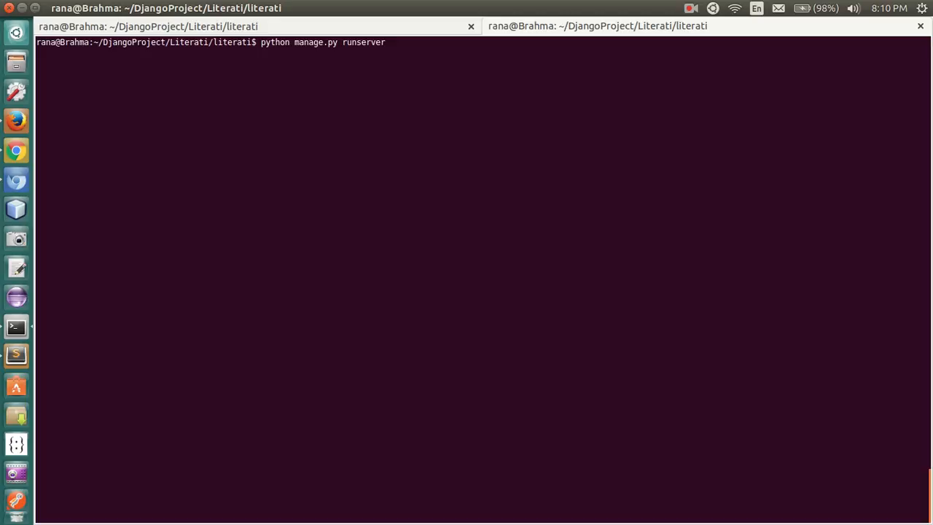
text(8080)
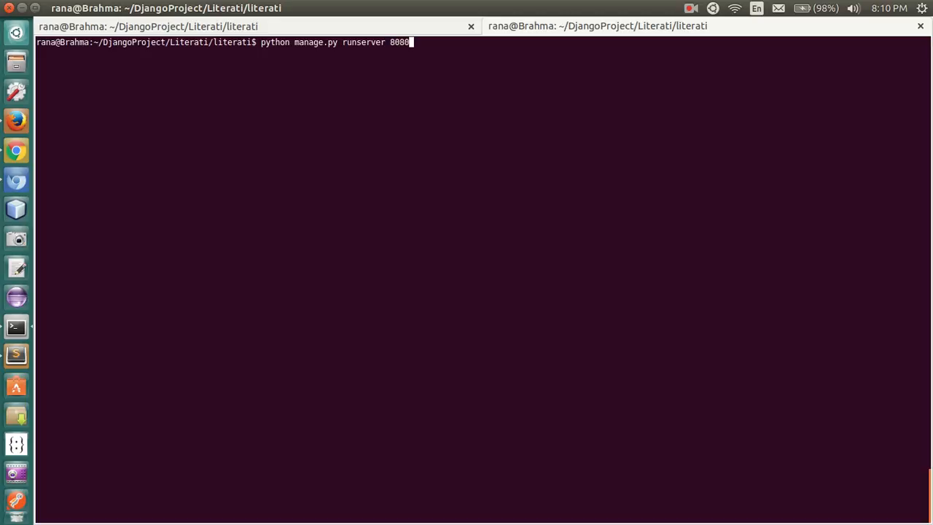
key(Return)
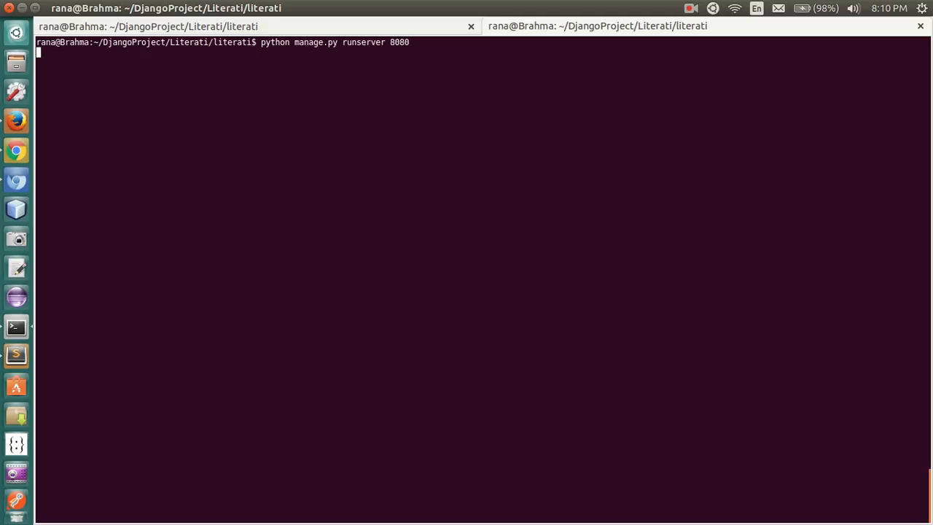
key(Return)
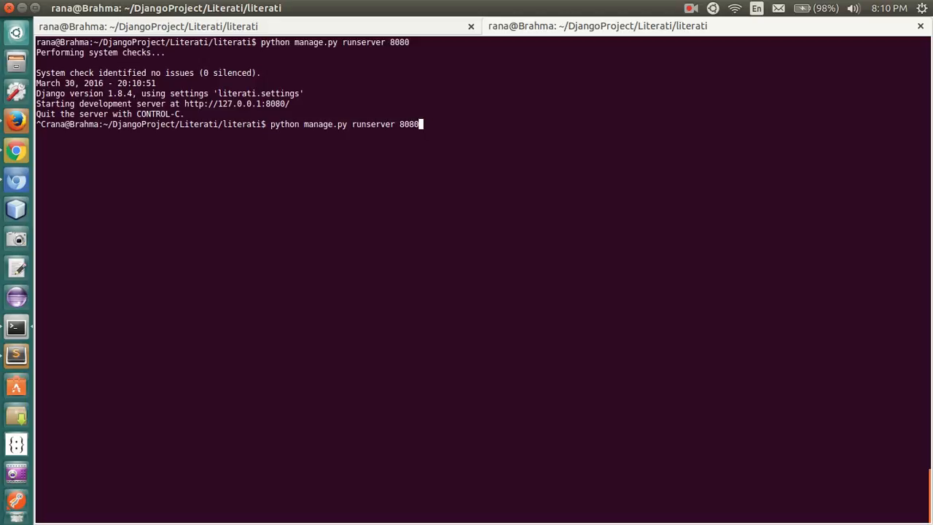
key(BackSpace)
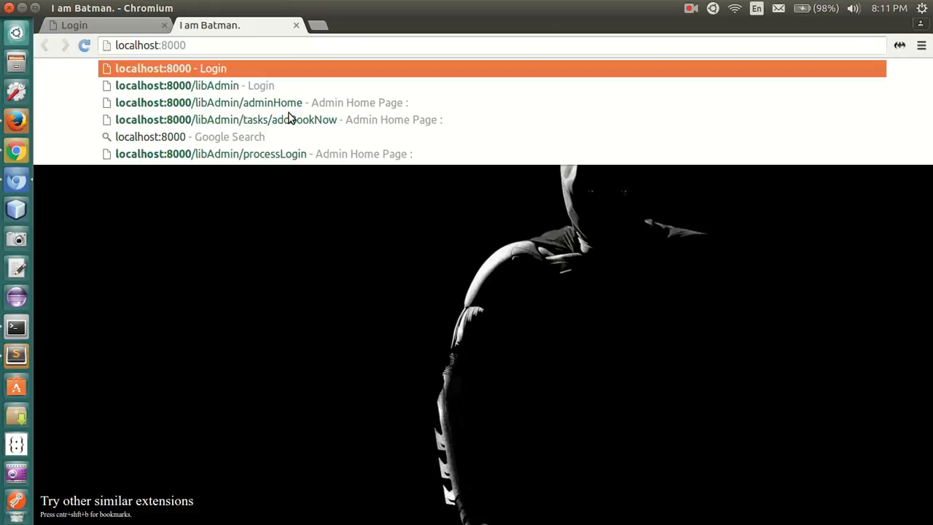
- Load the localhost:8000 login page, enter username Something and a password, and log in
click(171, 68)
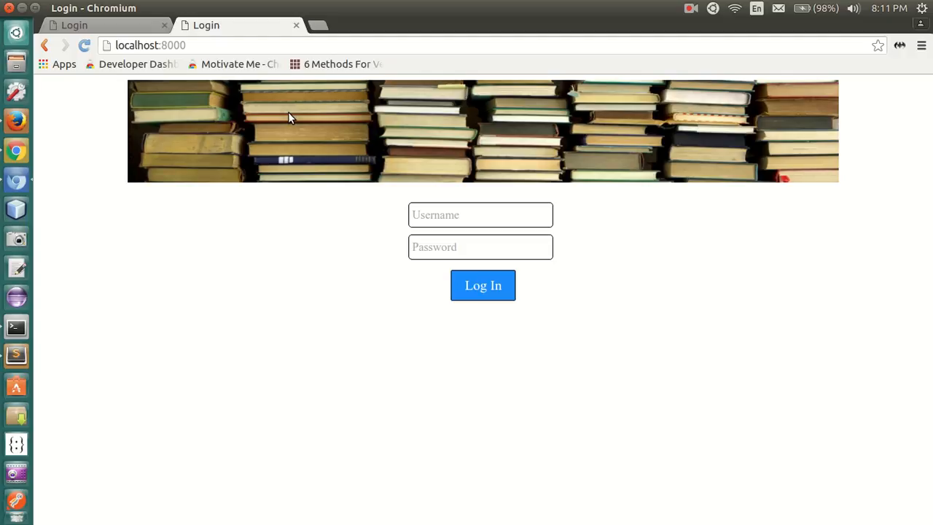
mouse_move(522, 236)
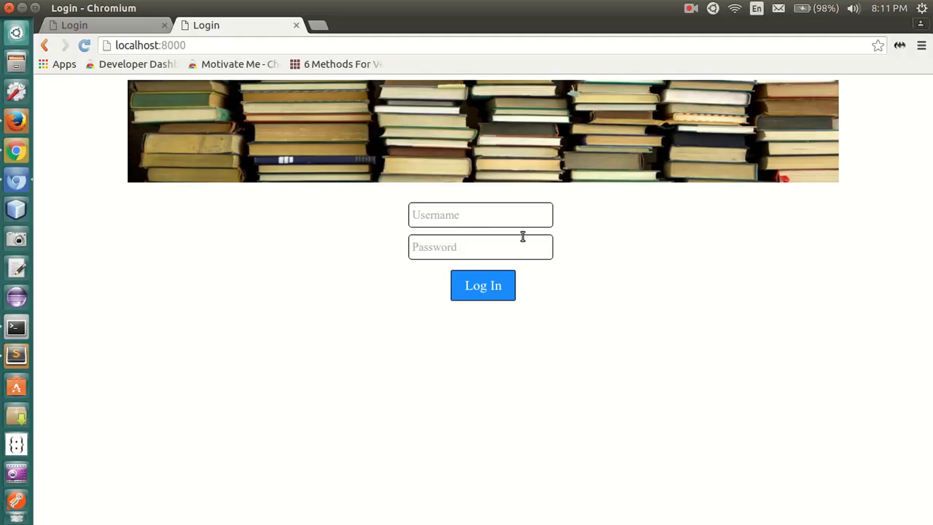
text(A)
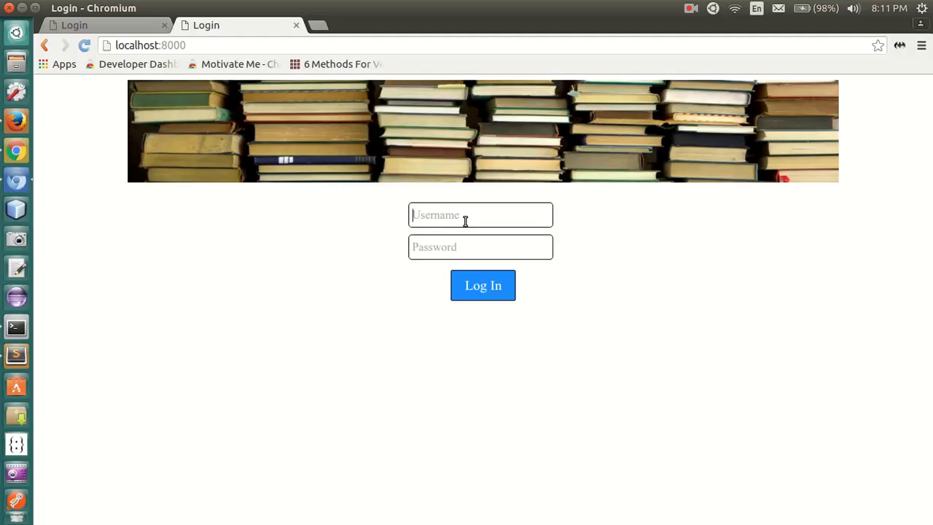
text(S)
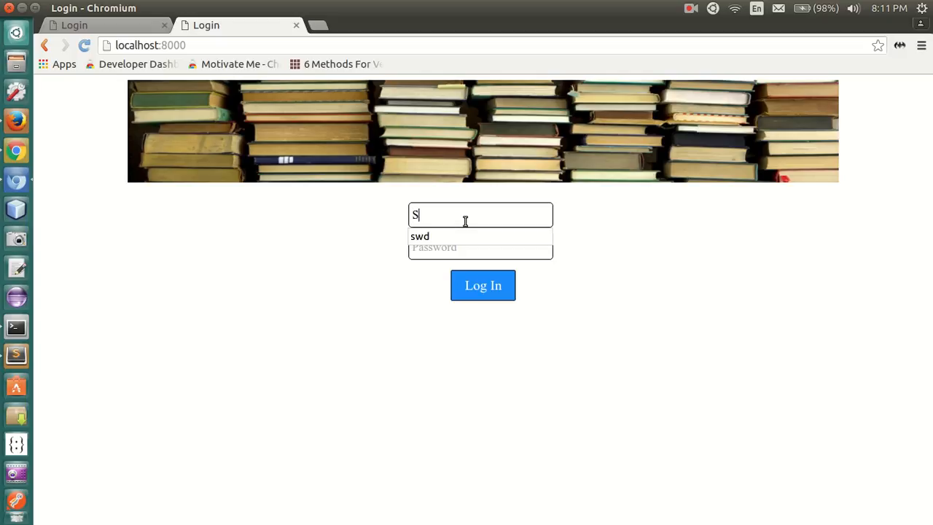
text(omething)
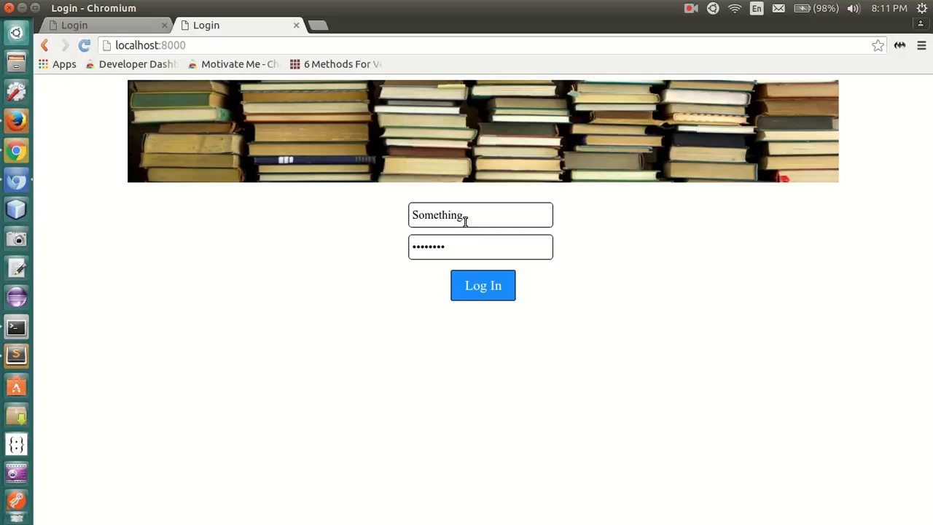
click(483, 285)
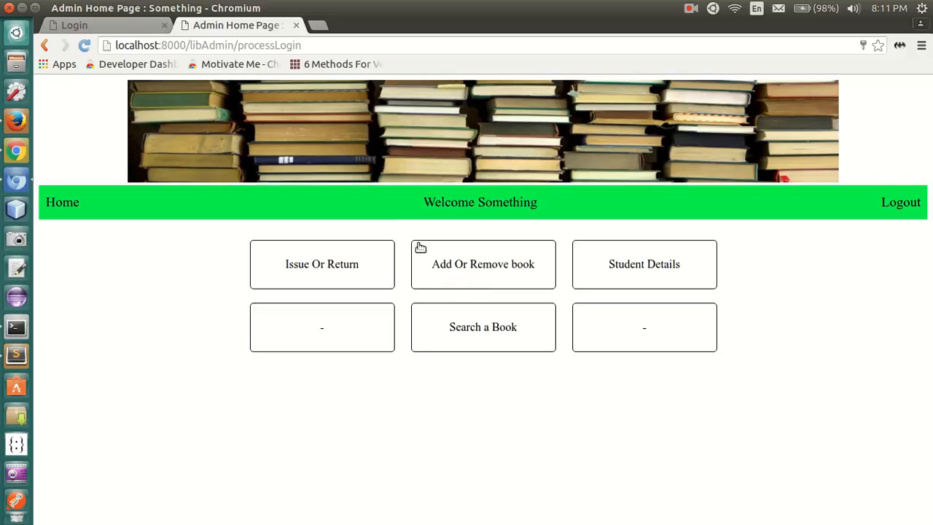
mouse_move(290, 246)
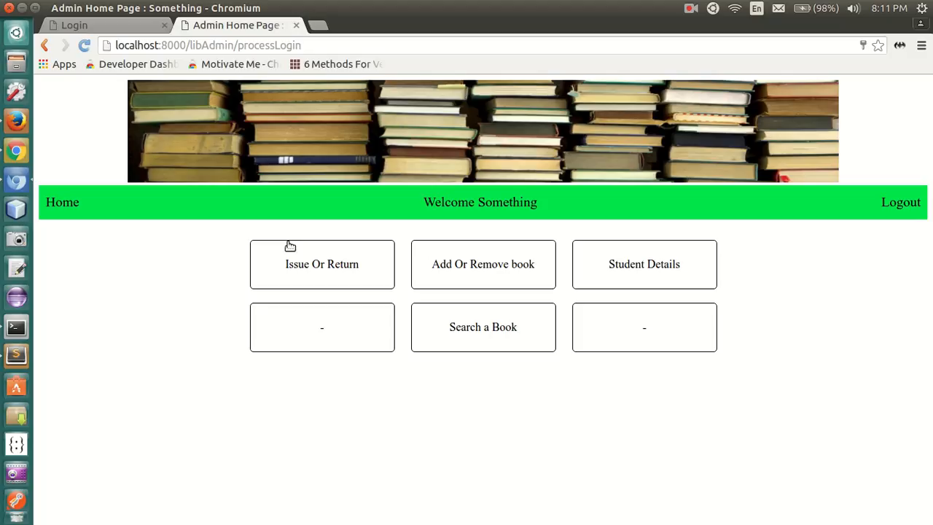
mouse_move(215, 264)
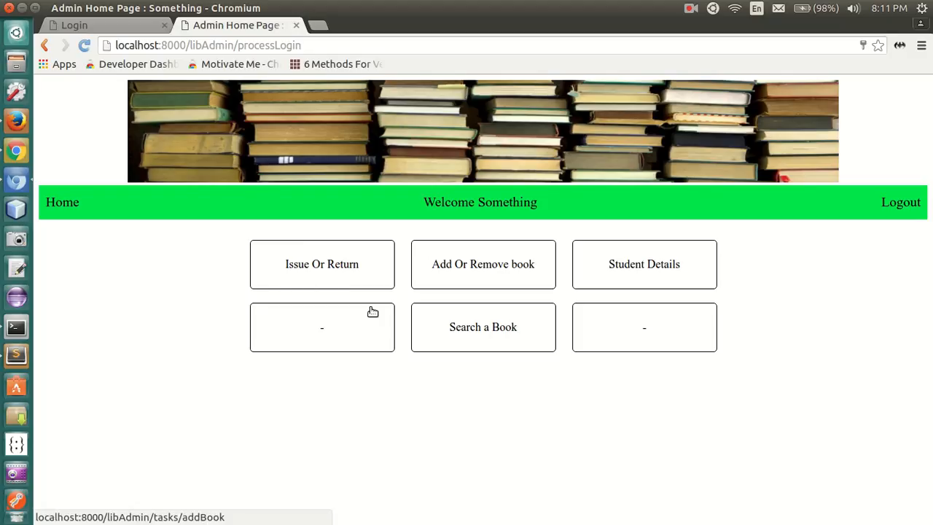
mouse_move(446, 285)
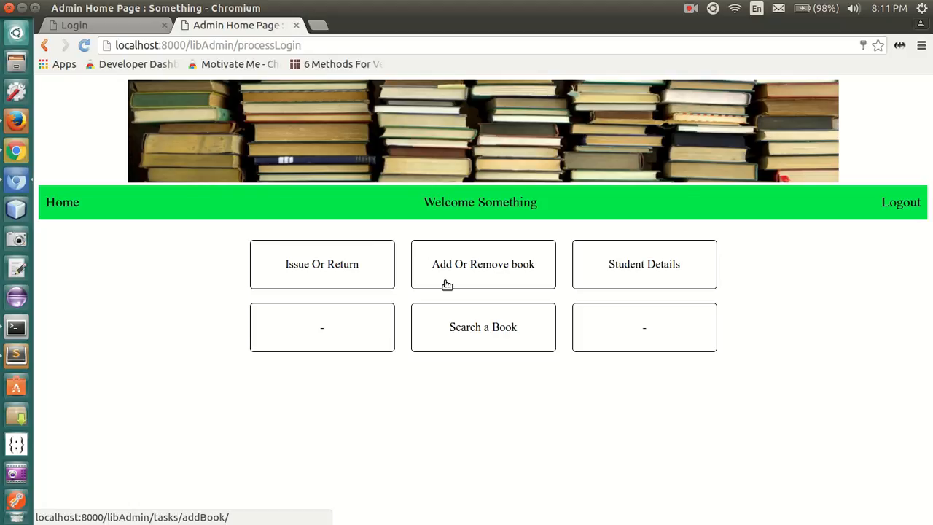
mouse_move(678, 274)
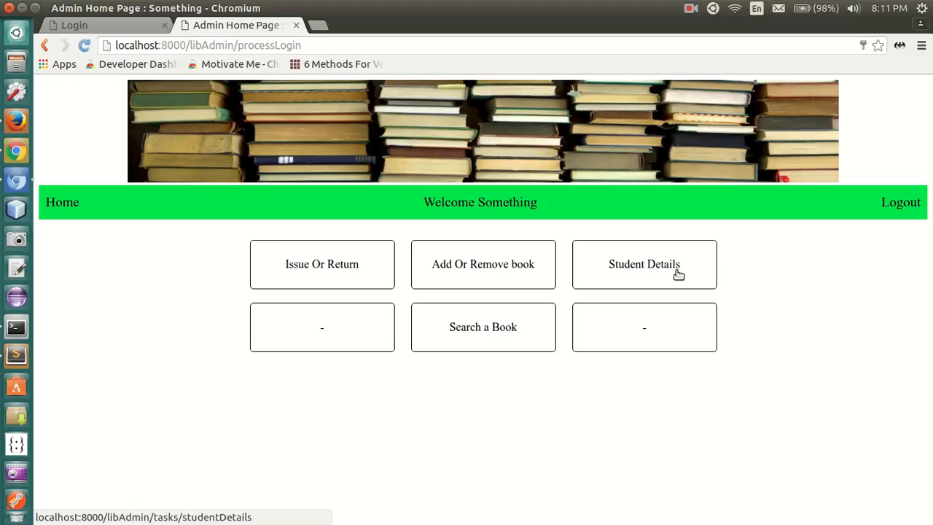
mouse_move(230, 292)
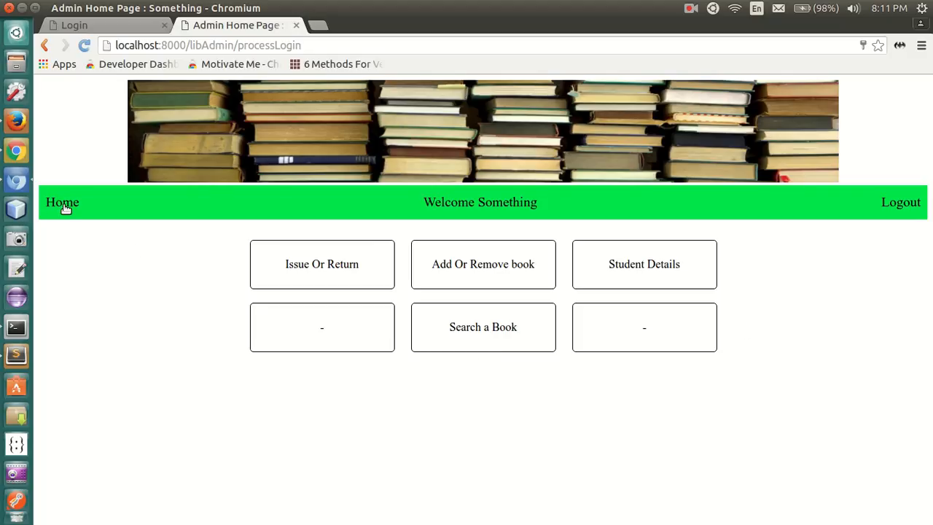
mouse_move(250, 244)
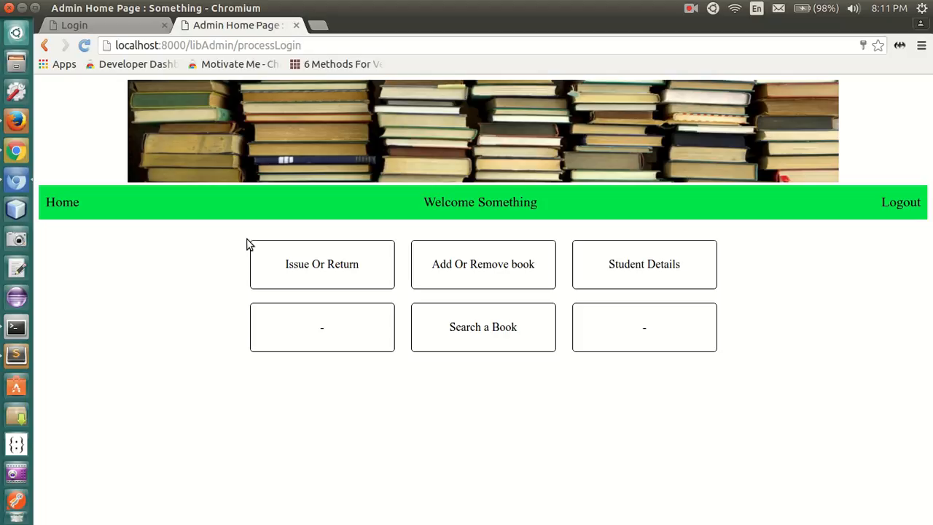
- Open the Issue Or Return page from the admin home page
click(321, 264)
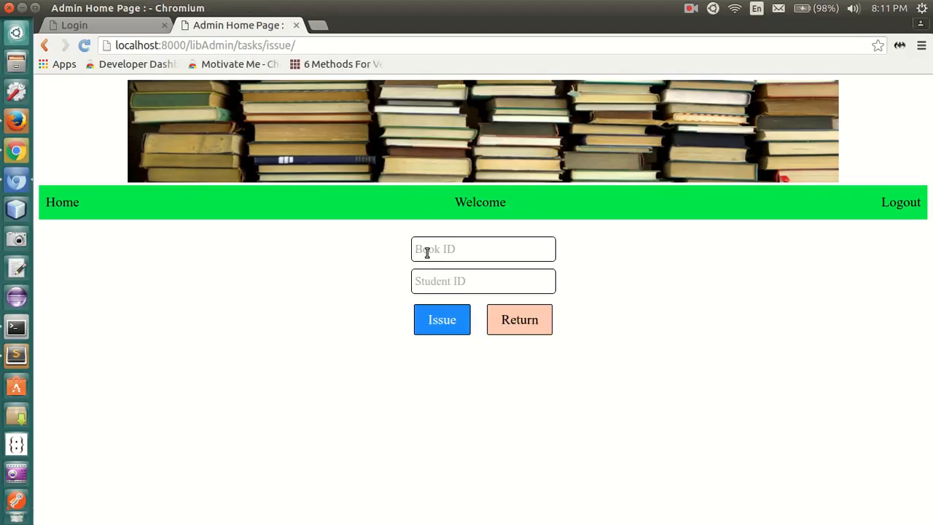
- Submit the issue form with sample IDs wkjd and adjalw, then return home
text(wkjd)
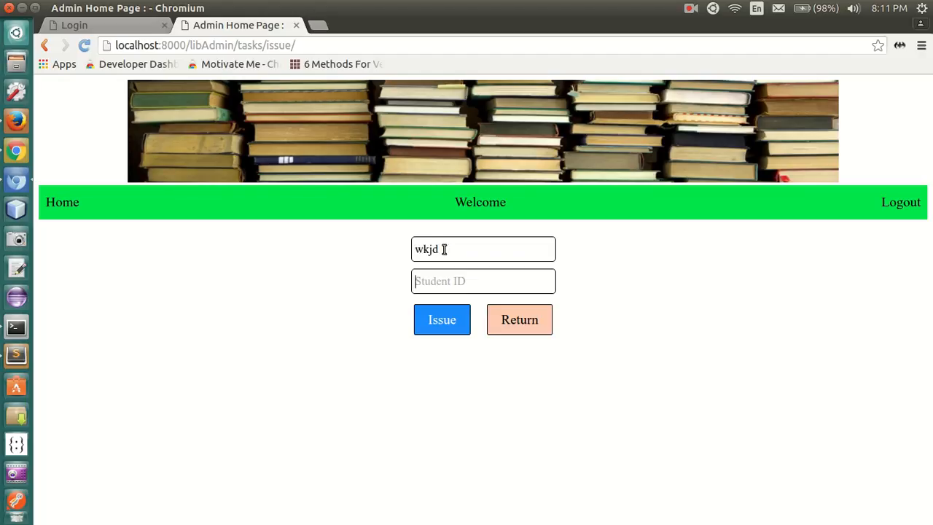
text(adjalw)
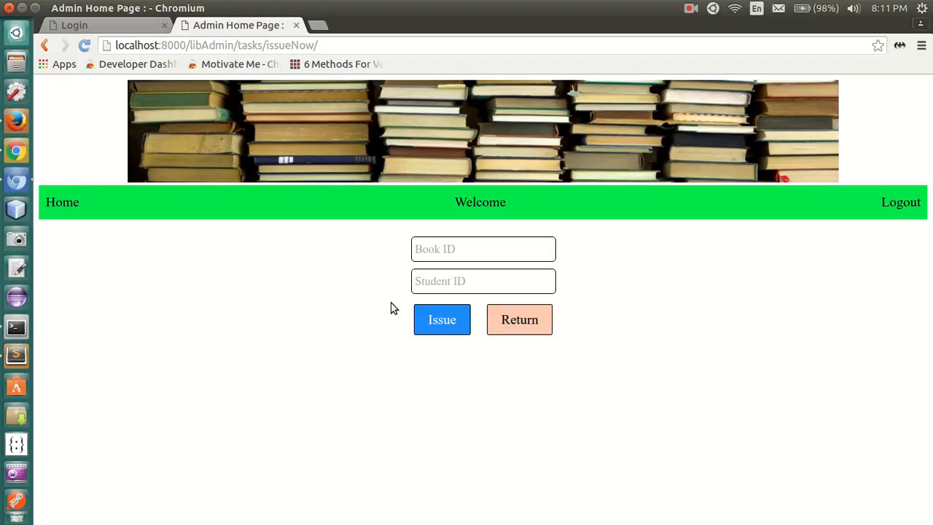
mouse_move(609, 375)
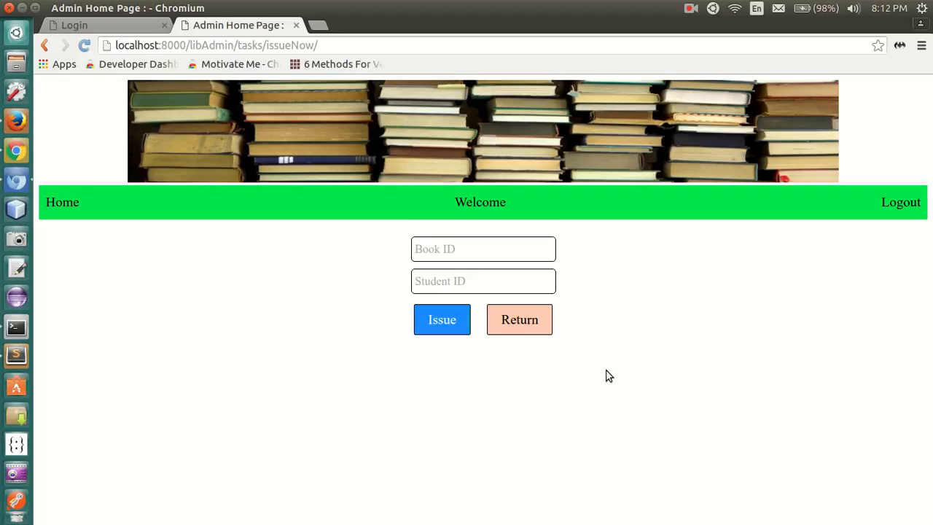
mouse_move(510, 336)
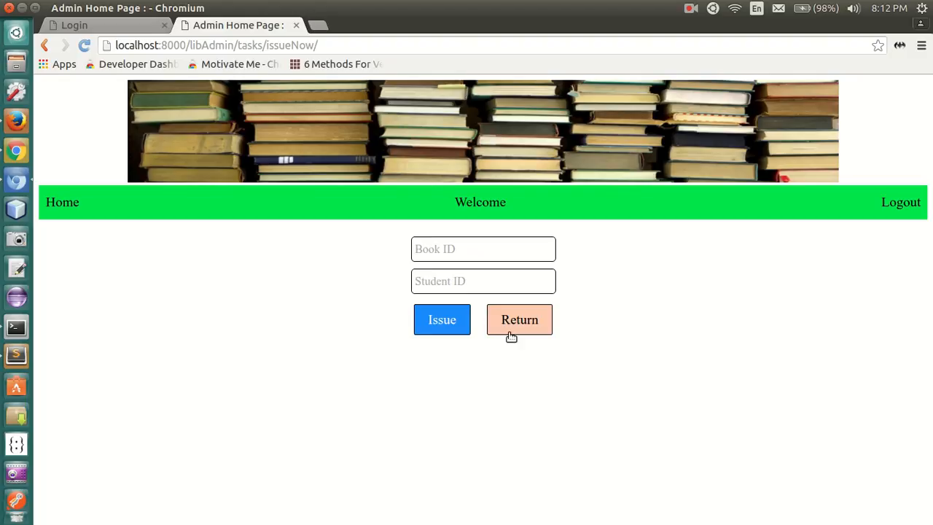
mouse_move(62, 202)
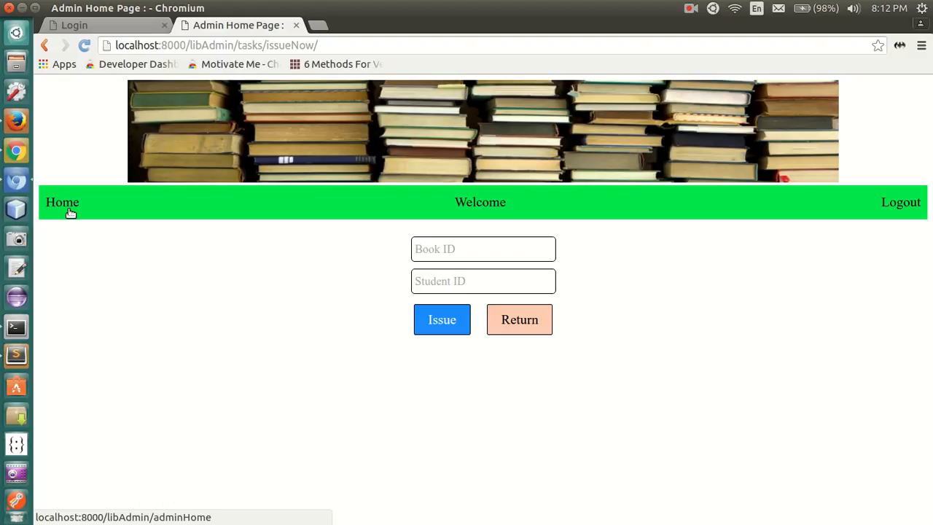
click(62, 202)
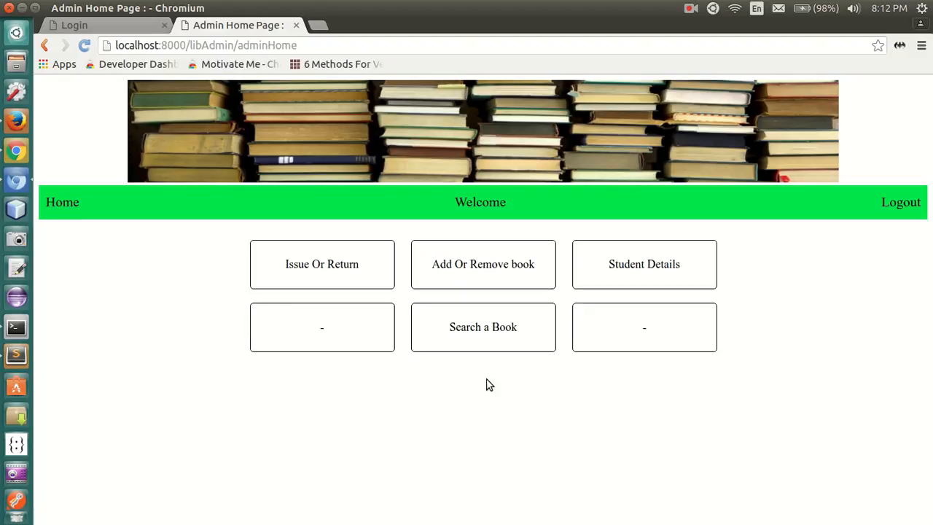
- Submit an empty Add Or Remove book form, return home, and open Student Details
click(483, 264)
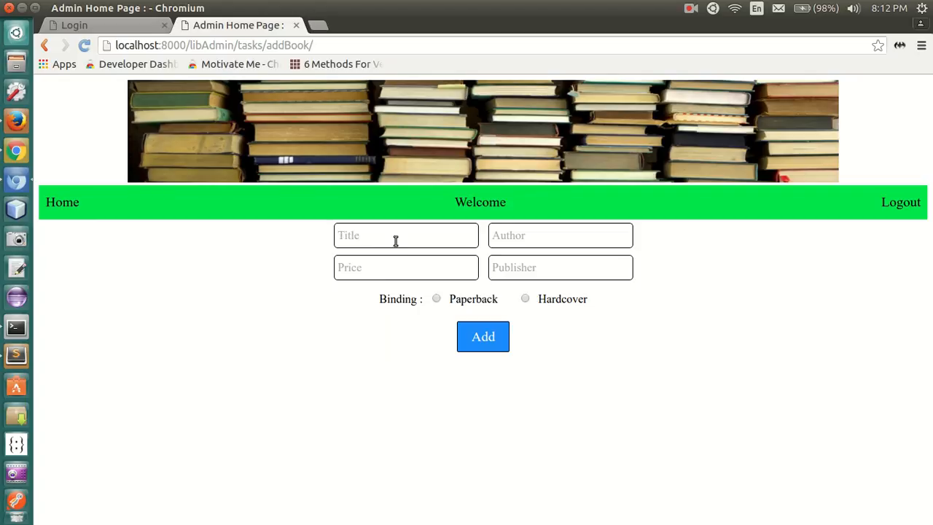
click(405, 235)
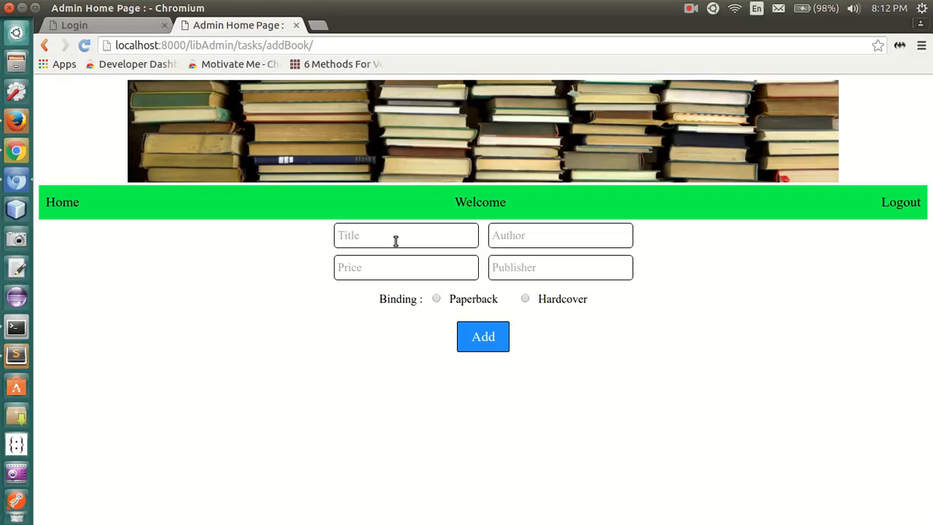
click(406, 235)
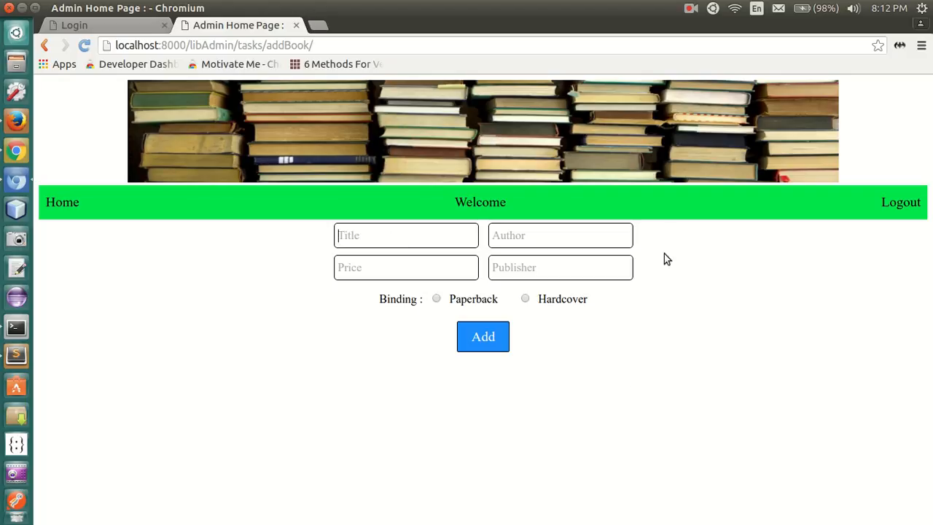
mouse_move(581, 335)
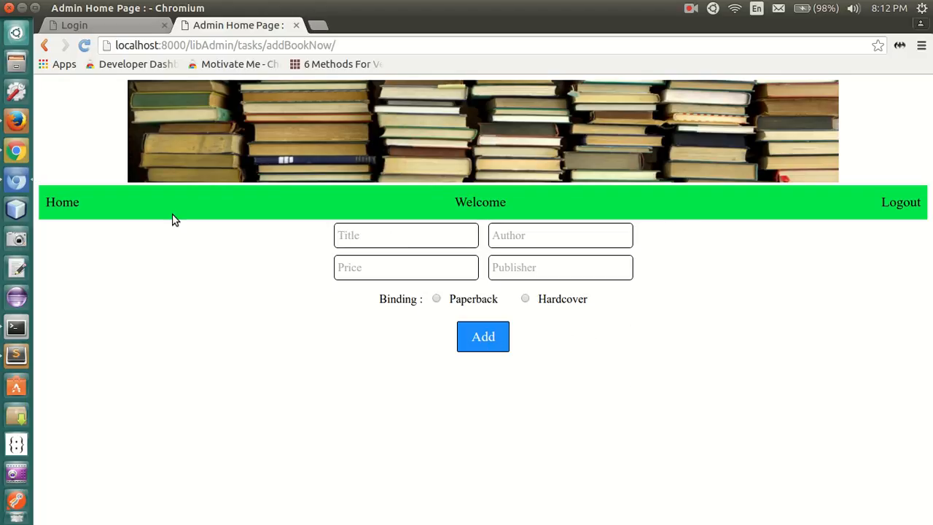
click(62, 202)
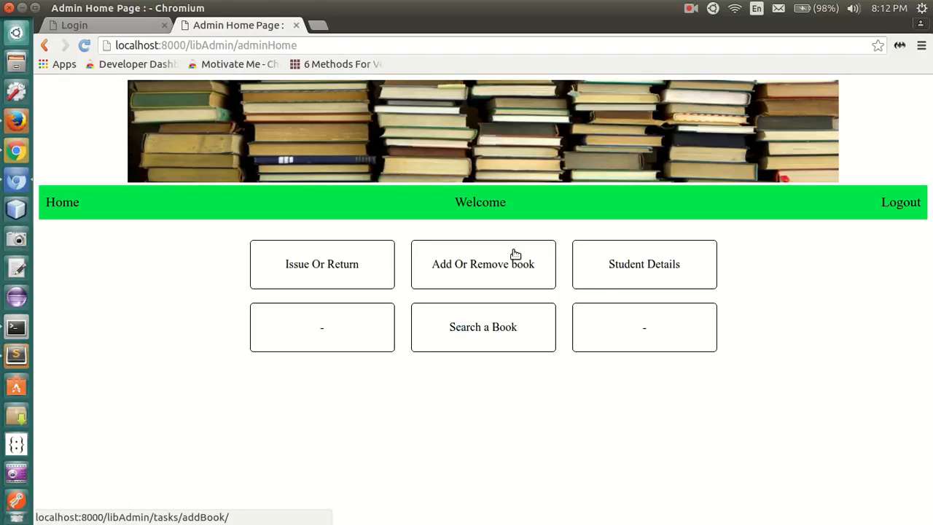
click(644, 264)
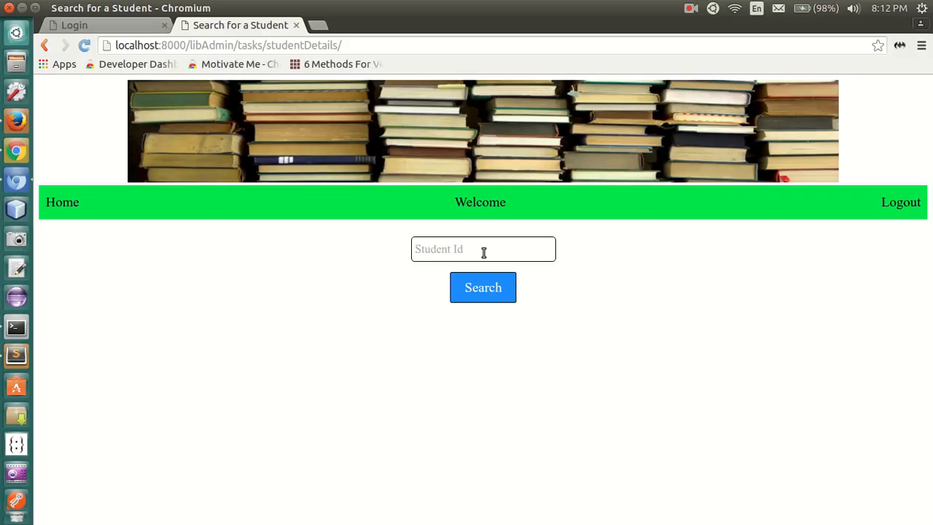
- Focus the Student Id field on the student search page
click(483, 248)
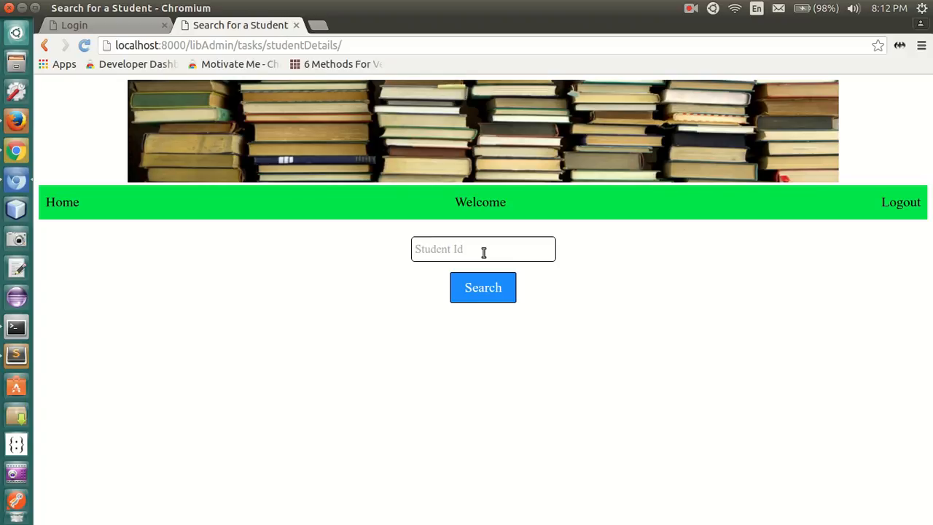
click(483, 249)
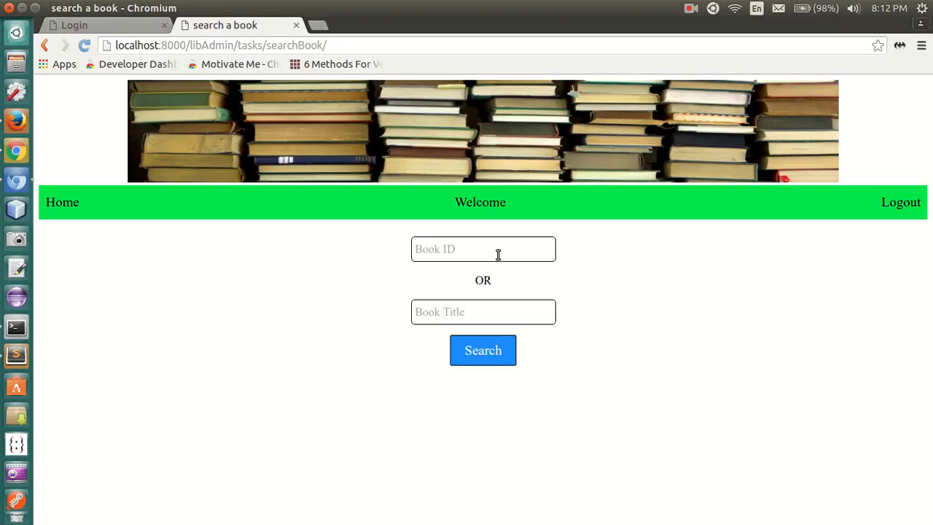
- Enter kwdjal as Book ID and dnakwl as Book Title, select the ID, then go home
text(kwdjal)
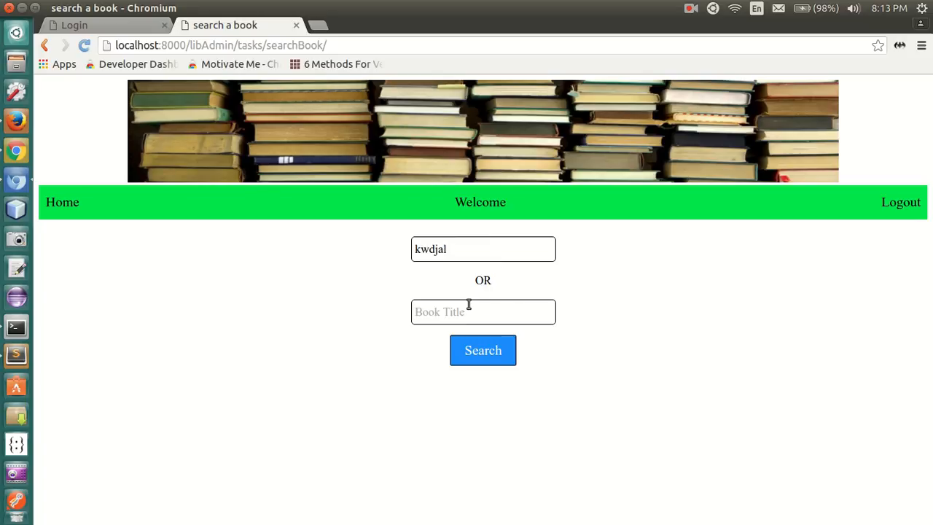
text(dnakwld)
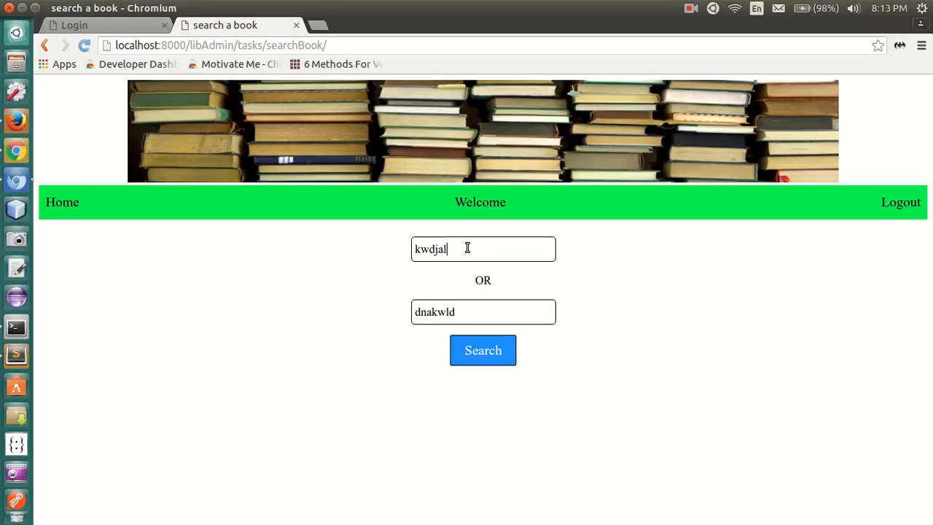
double_click(430, 249)
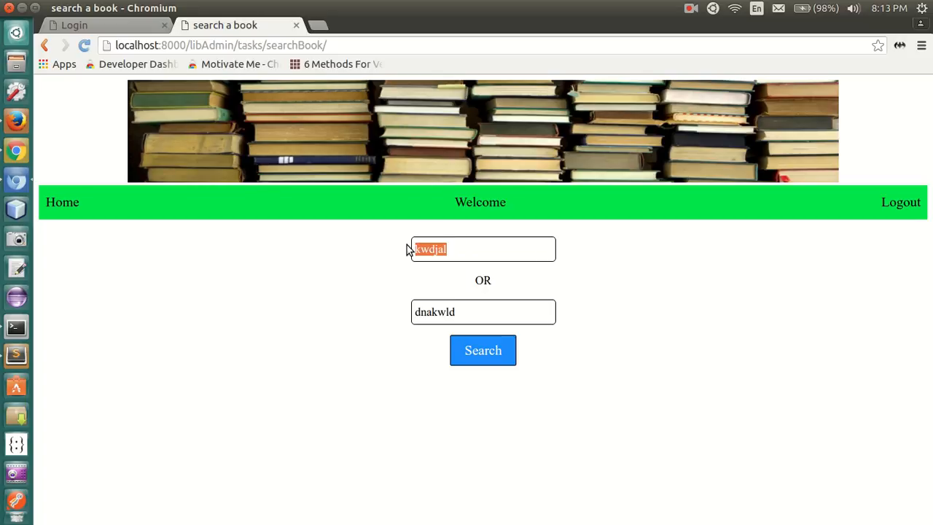
mouse_move(449, 259)
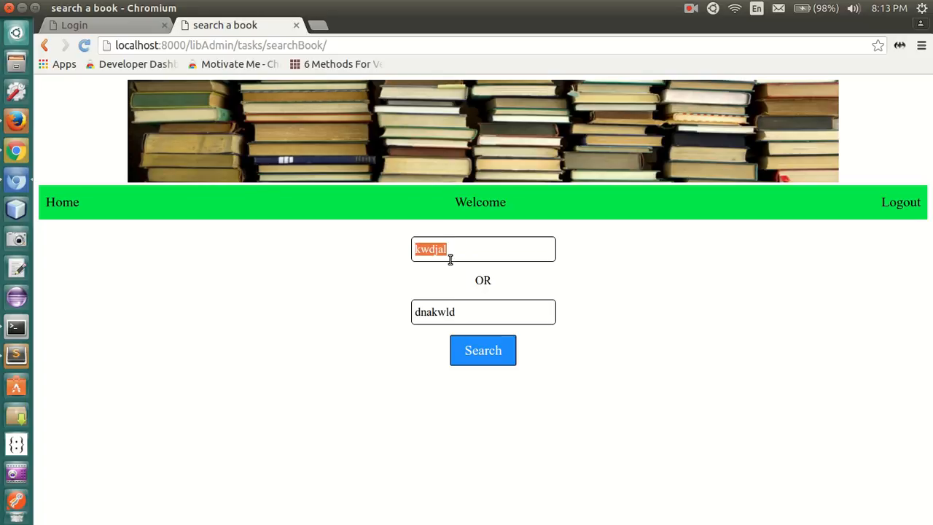
click(482, 312)
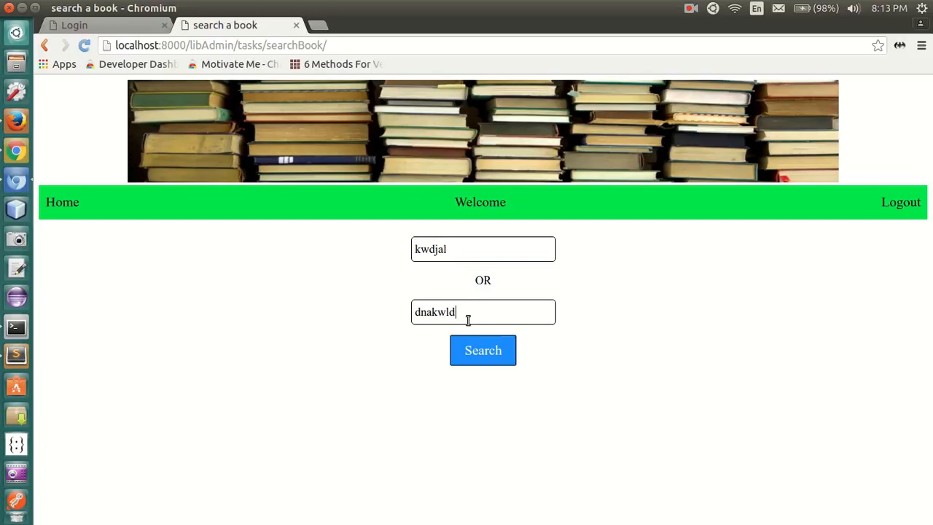
click(482, 350)
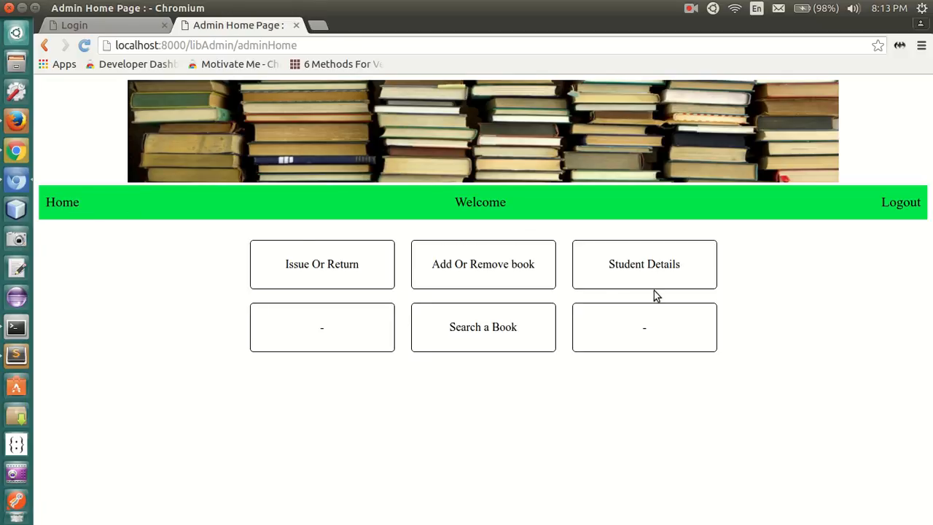
mouse_move(755, 357)
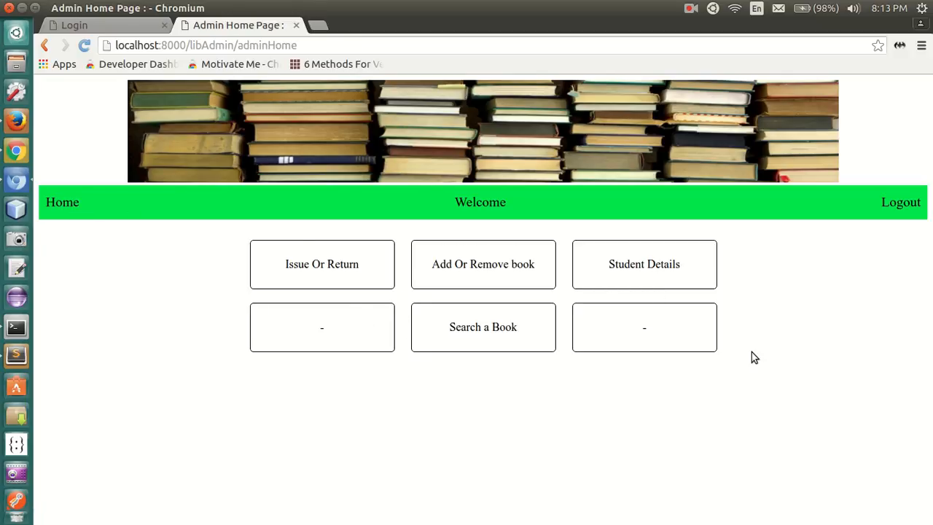
mouse_move(712, 340)
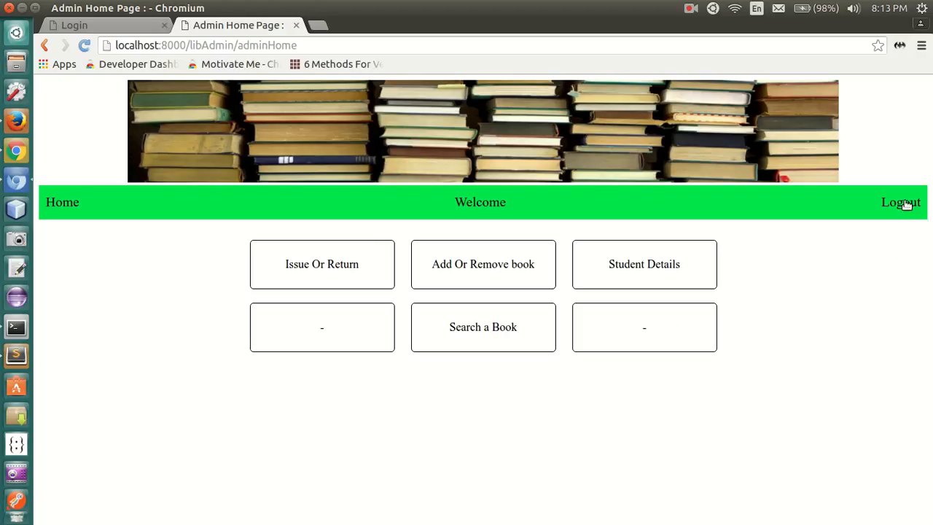
- Log out using the Logout link at the right of the green navigation bar
click(901, 202)
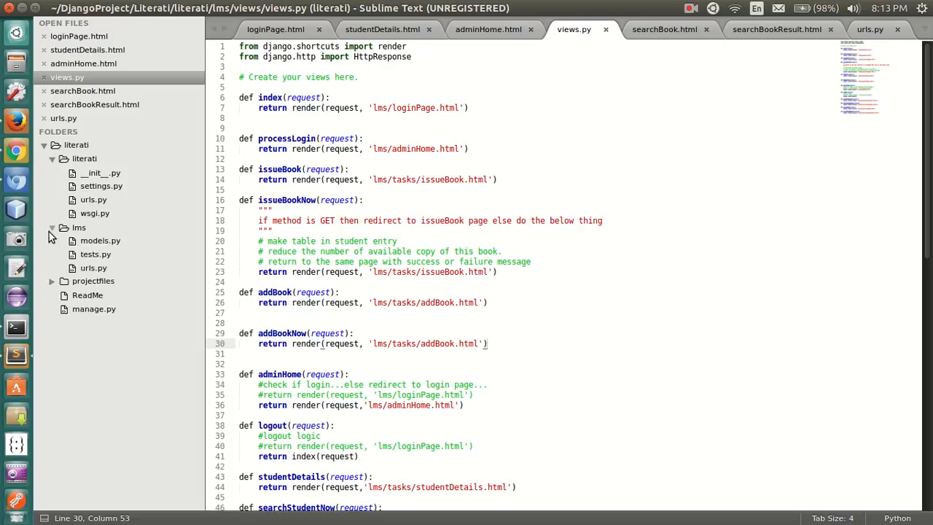
- Expand the lms folder in Sublime Text's sidebar, then return to Chromium's login page
click(53, 228)
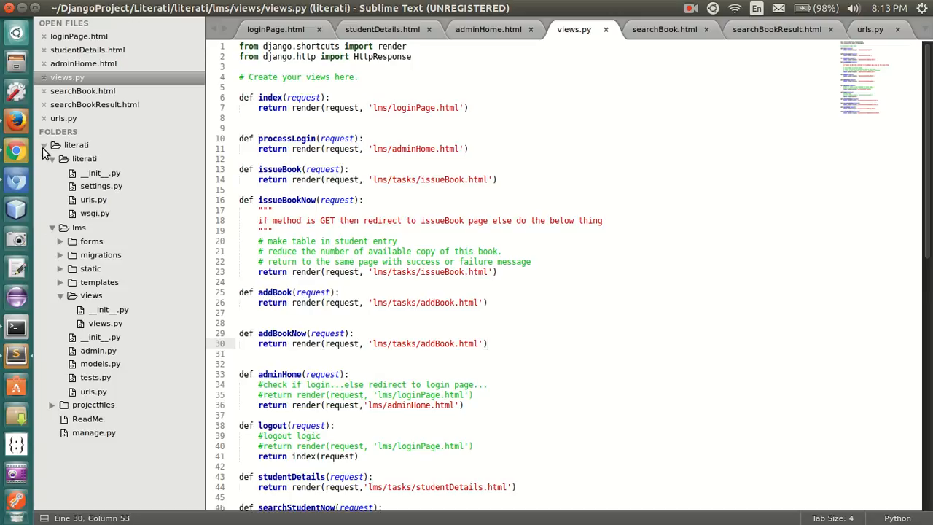
click(54, 144)
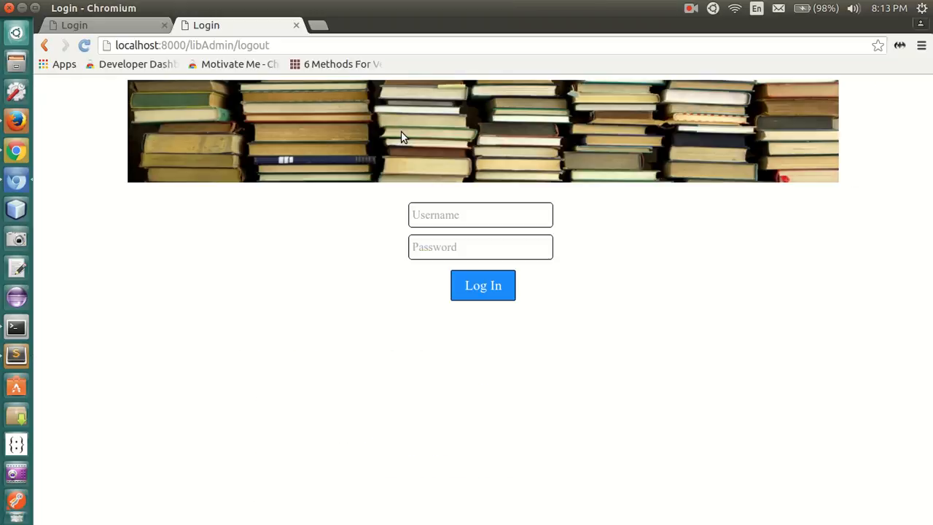
click(690, 8)
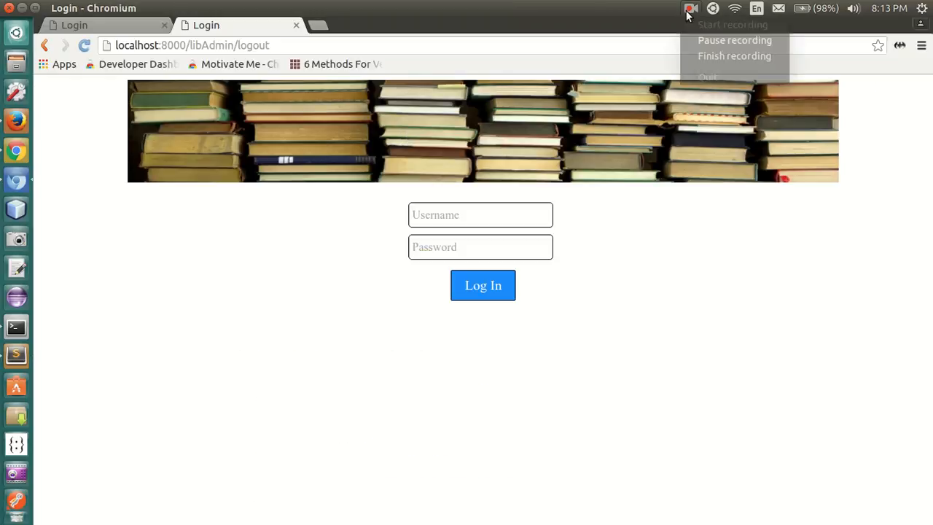
mouse_move(732, 56)
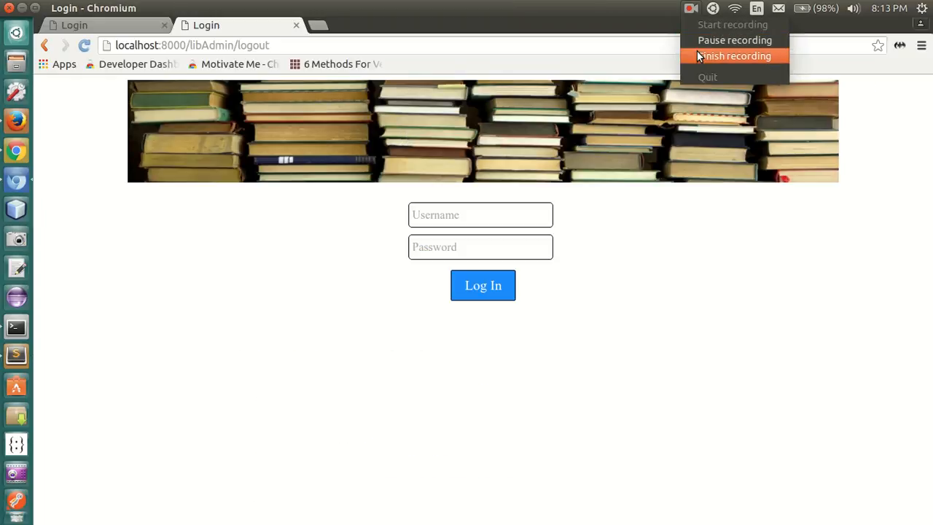